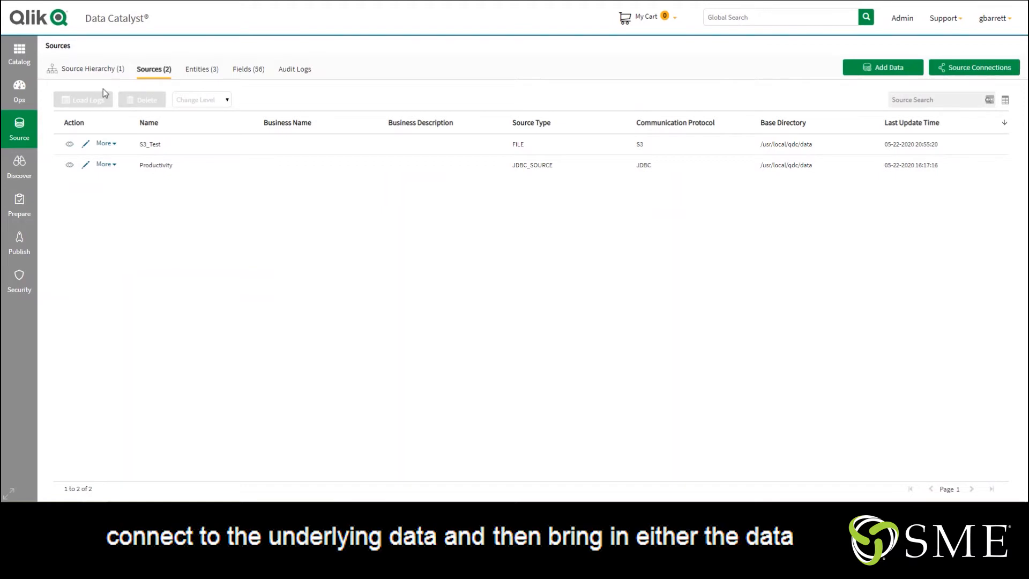
pyautogui.moveTo(936, 11)
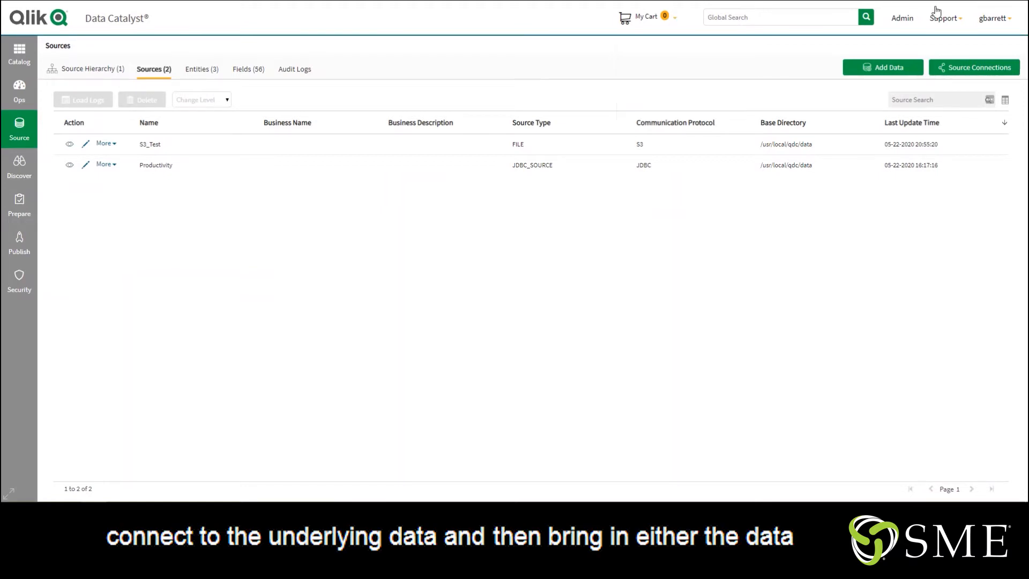
# Open the Source Connections list showing MemSQL, Postgres_Logistics and SME_S3
pyautogui.click(974, 67)
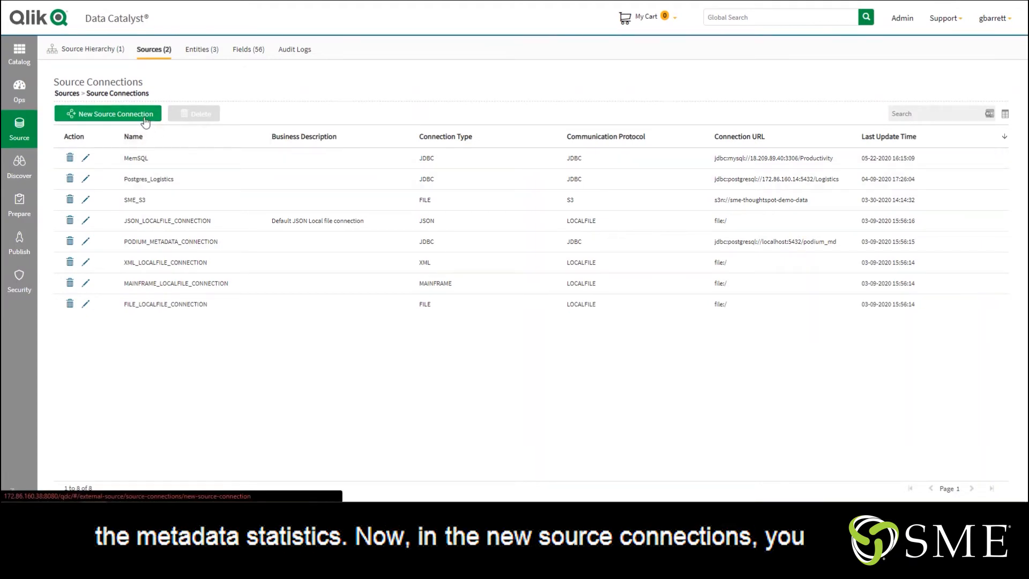
# Start a blank New Source Connection form
pyautogui.click(108, 114)
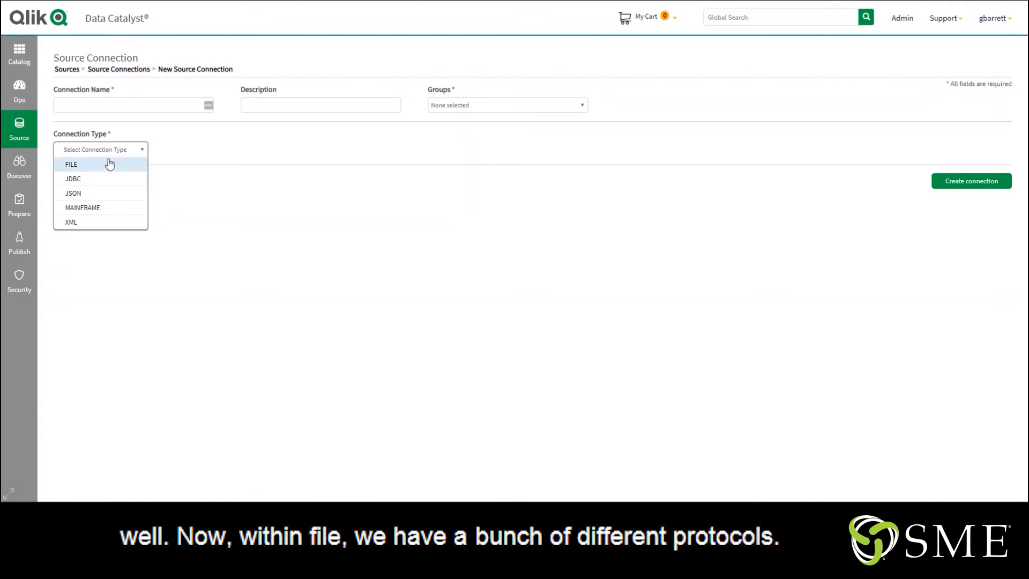
# Try FILE as the connection type, then switch it to JDBC
pyautogui.click(70, 164)
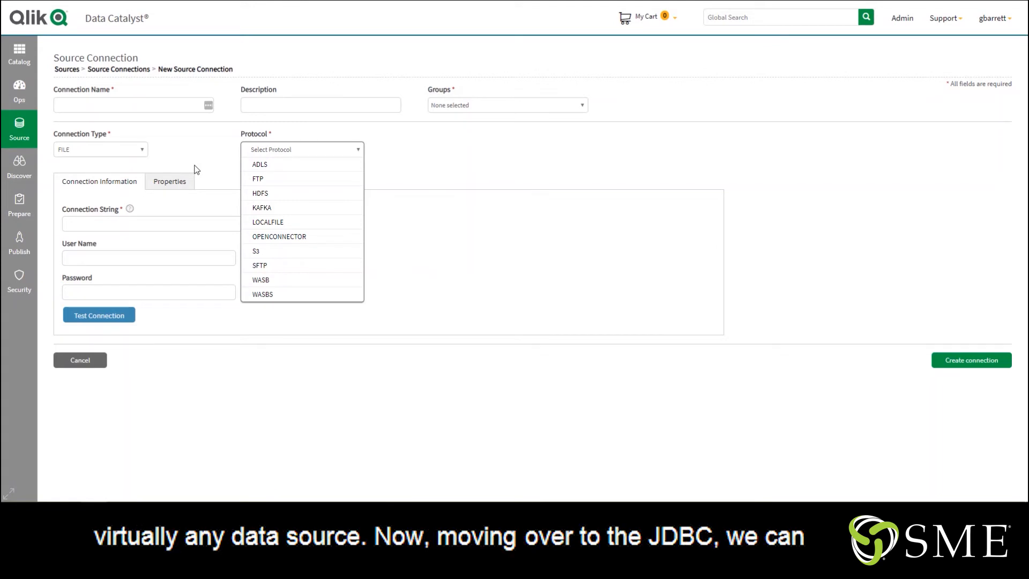
pyautogui.click(100, 149)
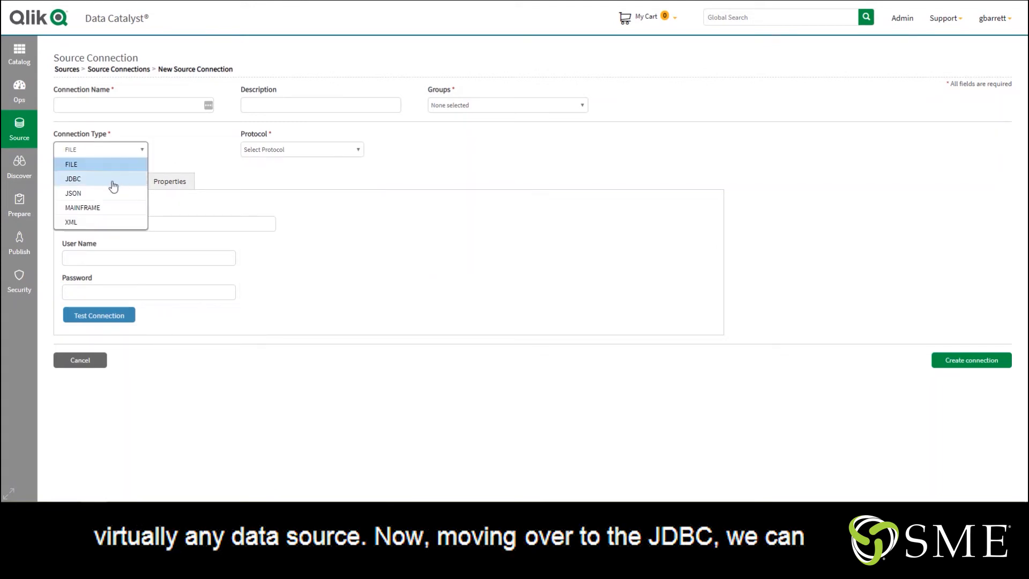
pyautogui.click(73, 178)
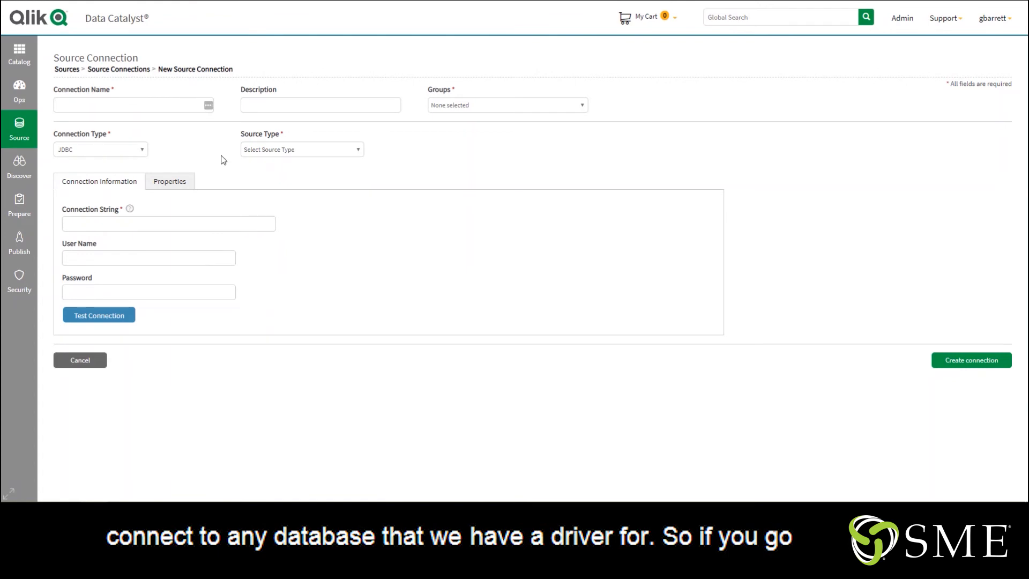
# Expand the Source Type dropdown and scroll through DB2, HIVE, MYSQL, ORACLE and TERADATA
pyautogui.click(301, 149)
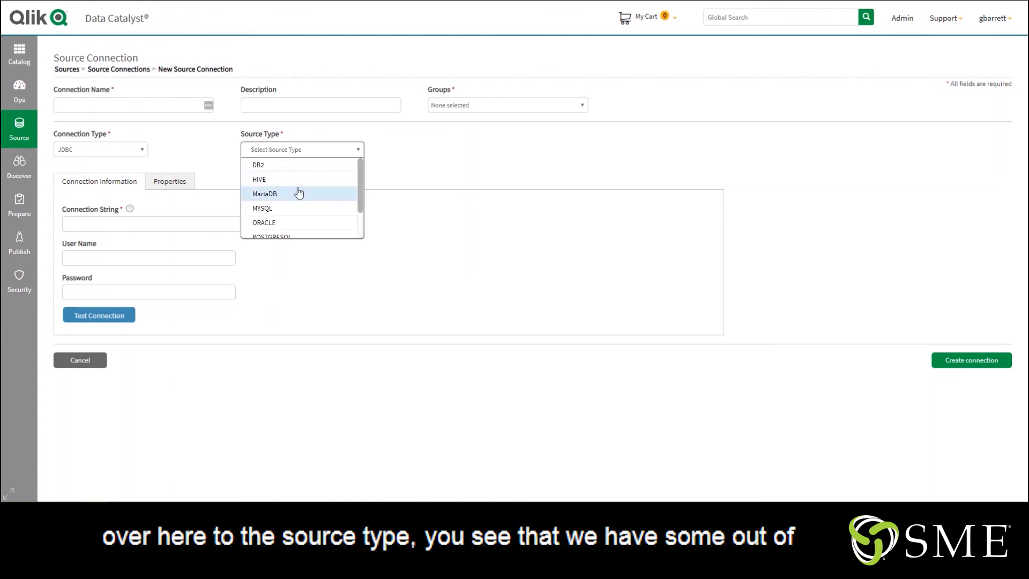
pyautogui.scroll(-3)
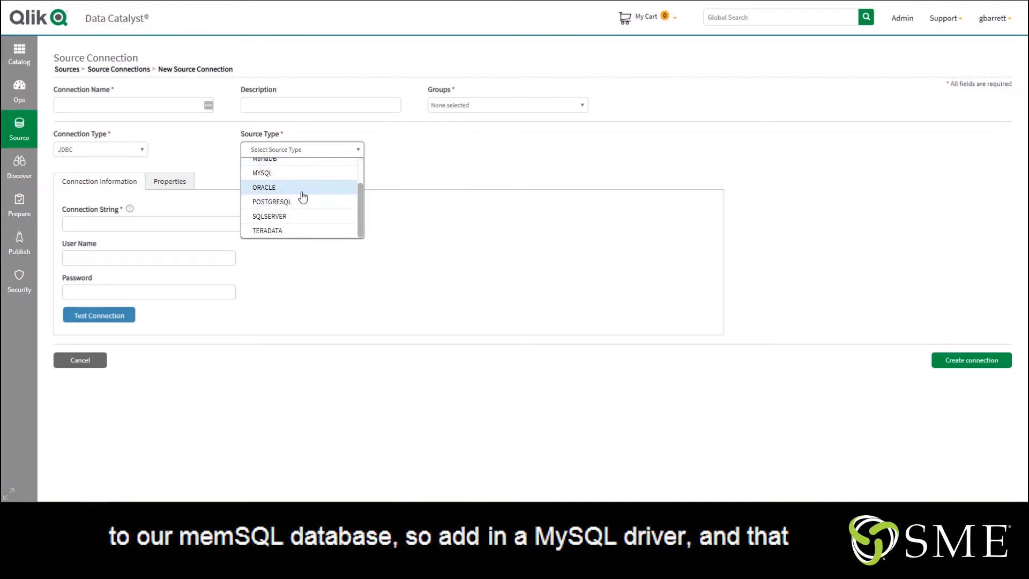
pyautogui.moveTo(289, 180)
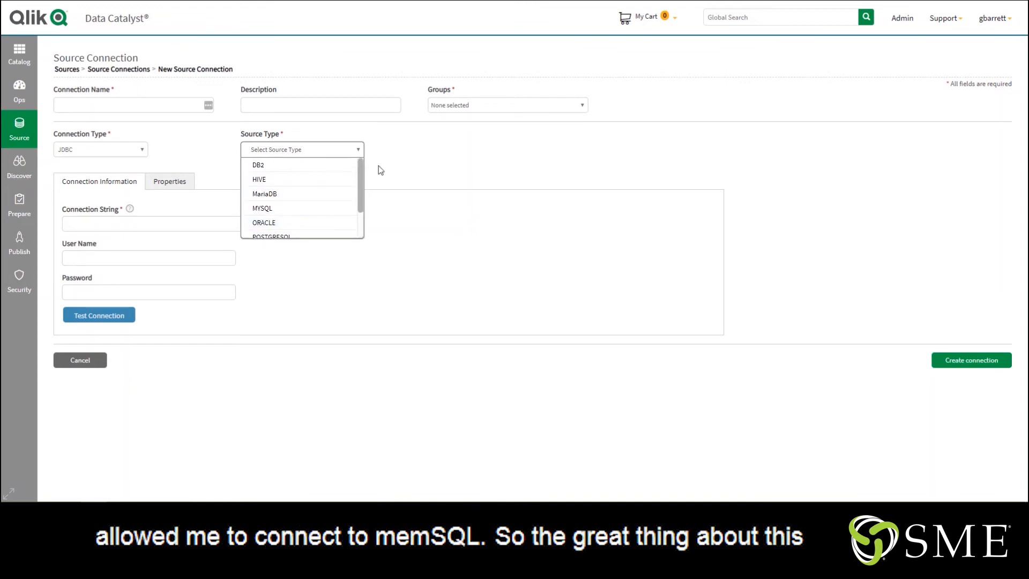
pyautogui.moveTo(389, 180)
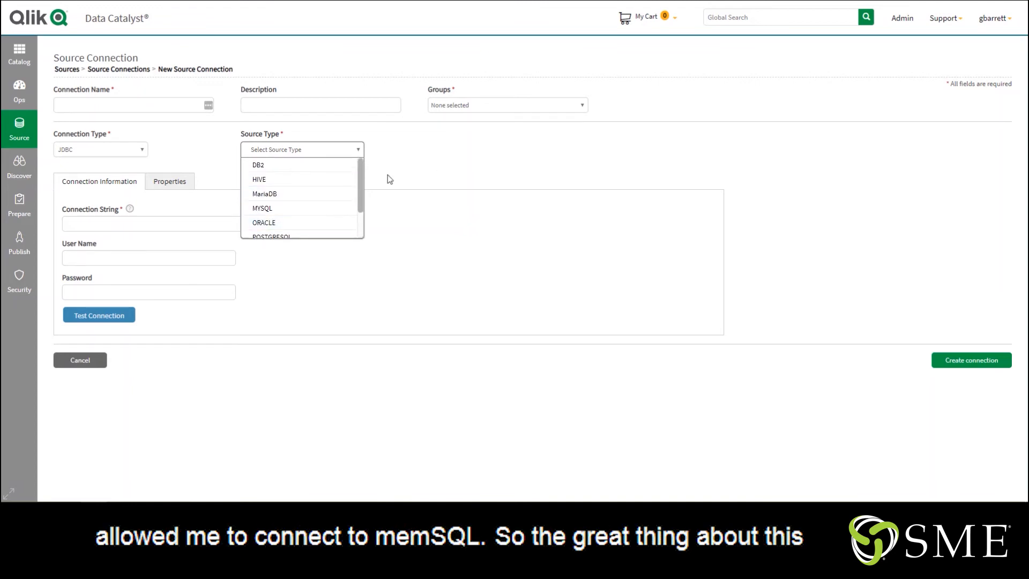